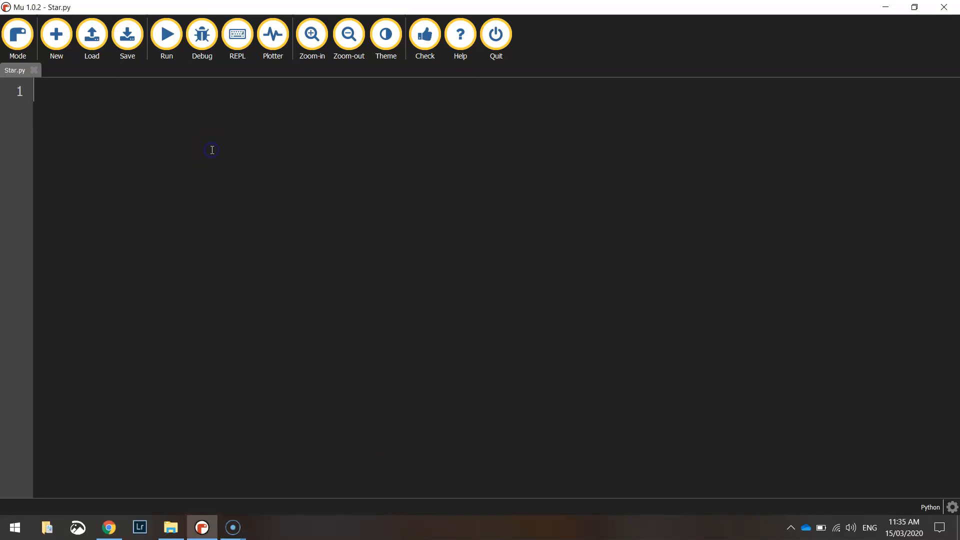
# Write 'from turtle import *' on line 1 and leave blank lines beneath it.
pyautogui.write('from')
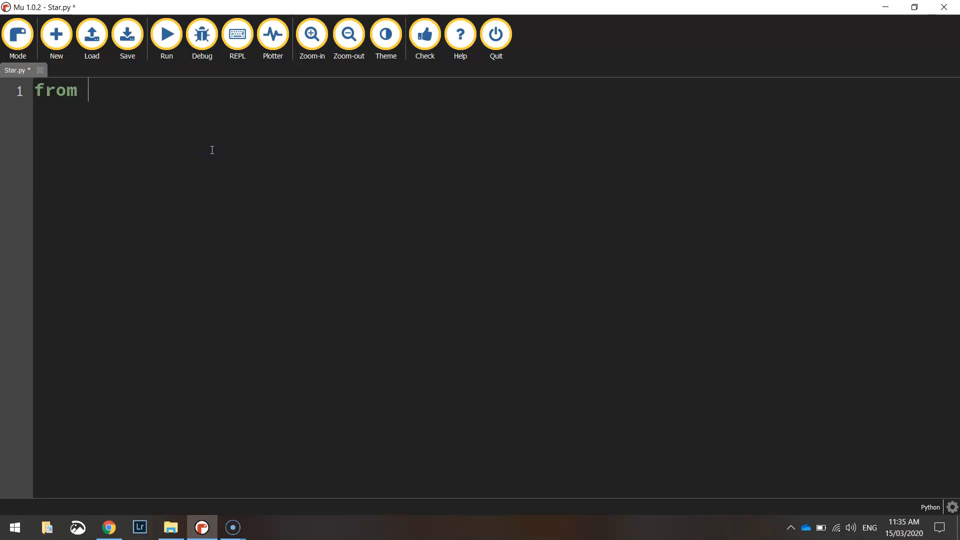
pyautogui.write('turtle')
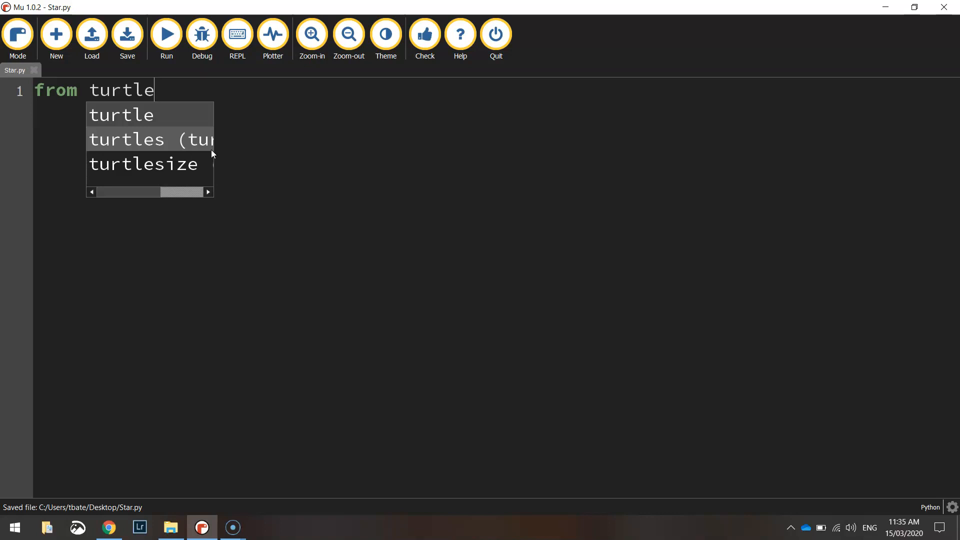
pyautogui.write('import *')
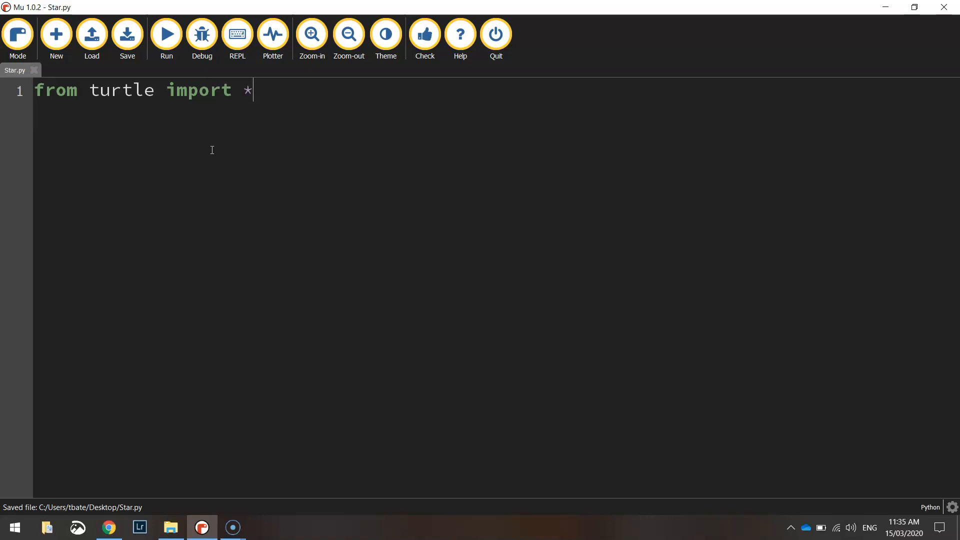
pyautogui.press('enter')
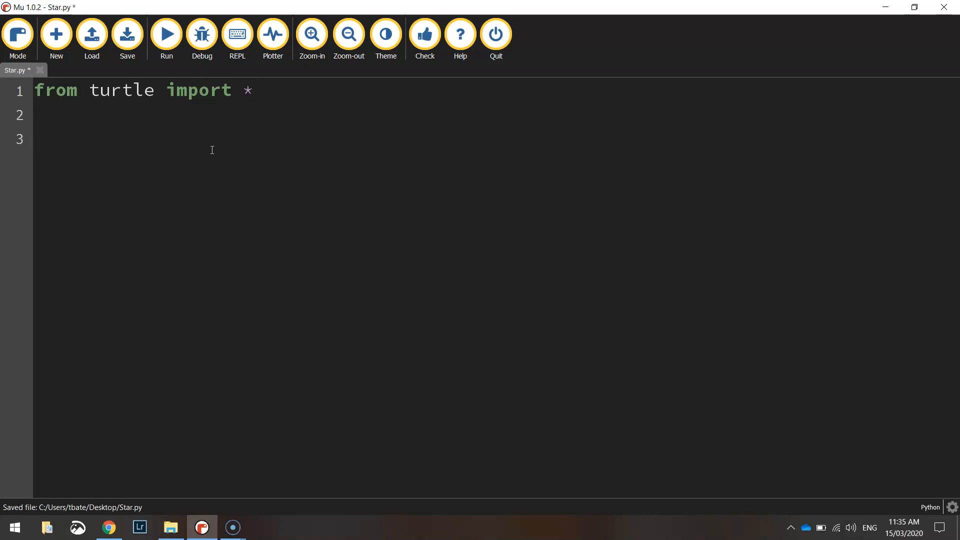
# Add goto(-150, 0) and bgcolor("black") lines to position the turtle on a black background.
pyautogui.write('goto')
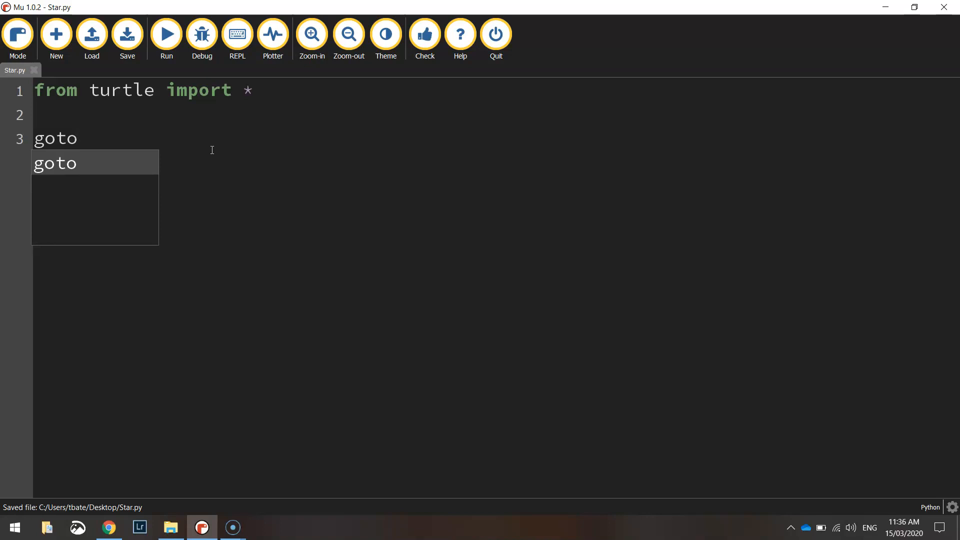
pyautogui.write('(-1')
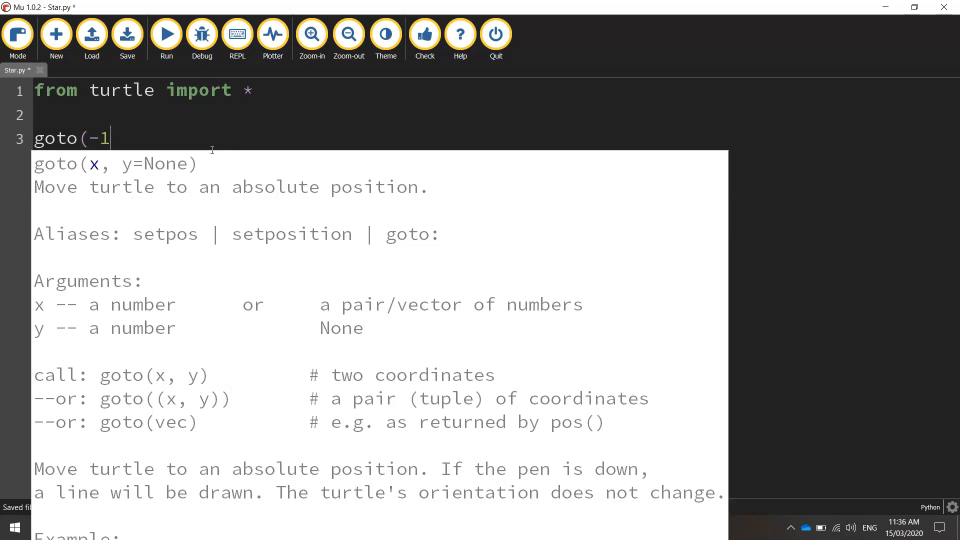
pyautogui.write('50,')
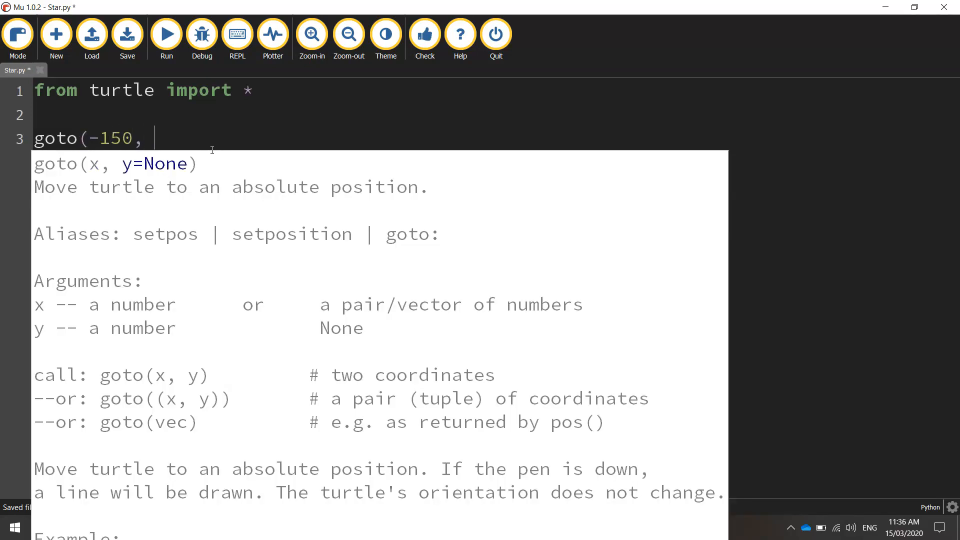
pyautogui.write('0)')
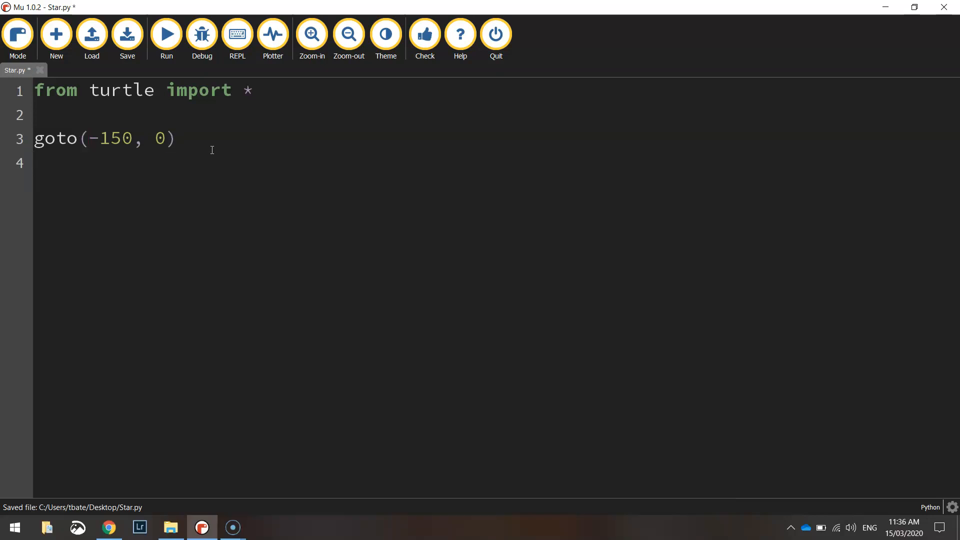
pyautogui.write('bgcolo')
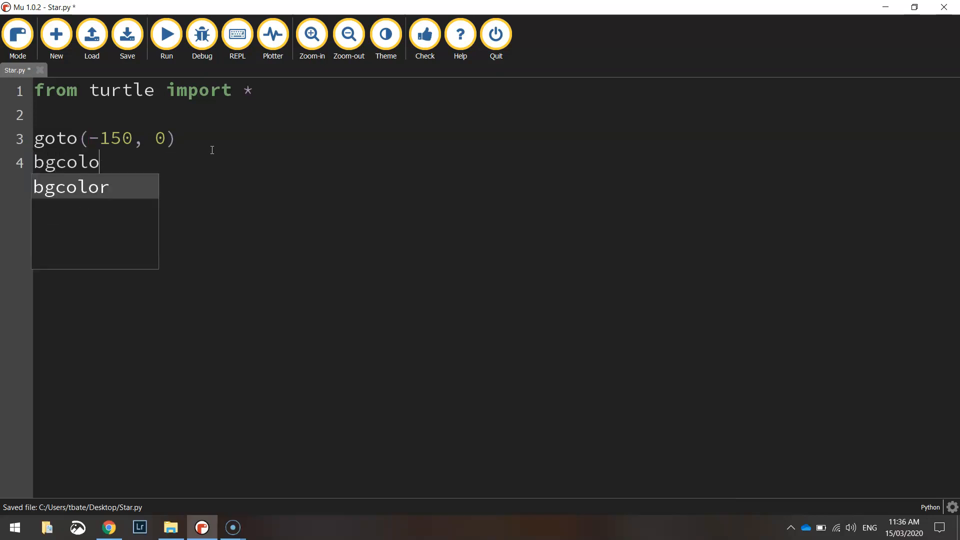
pyautogui.write('r("black')
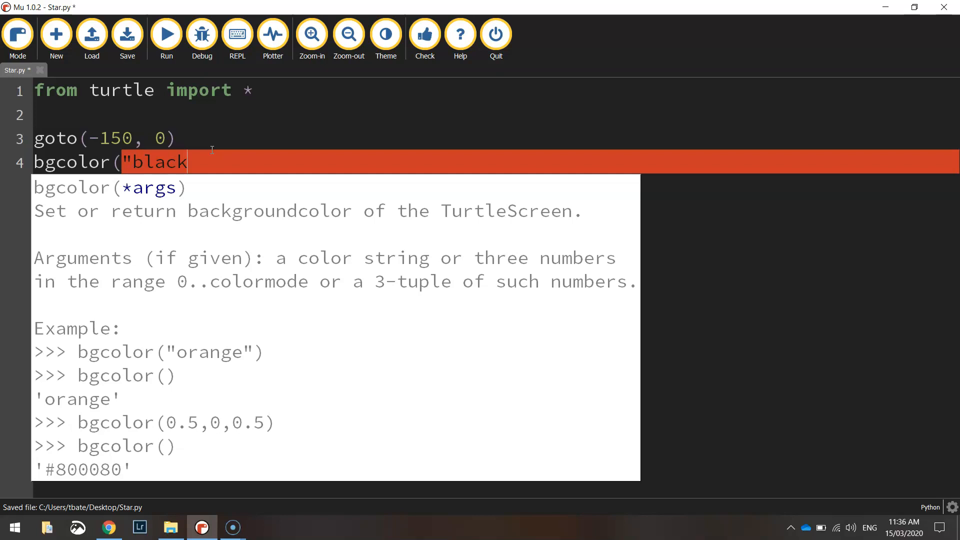
pyautogui.write('"')
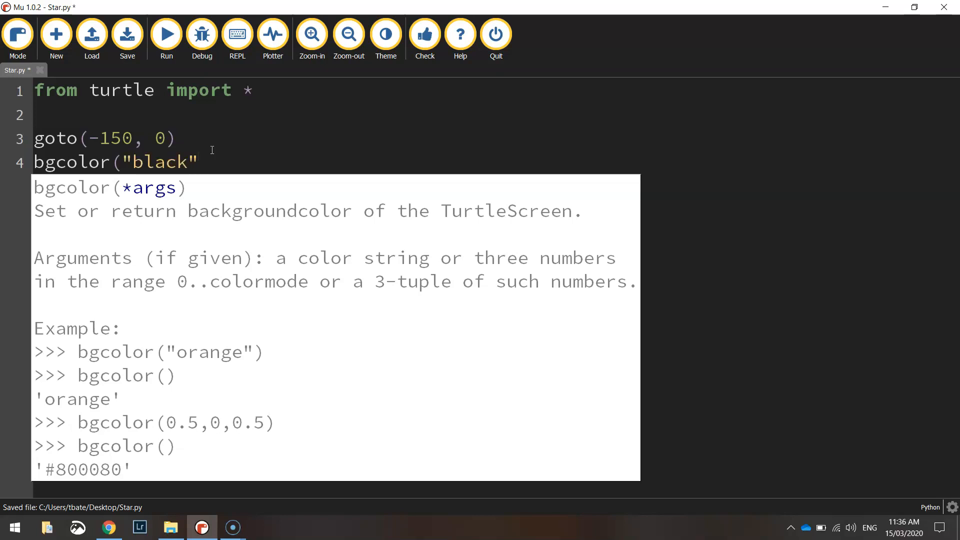
# Add color("yellow") and speed(1) lines, then save Star.py.
pyautogui.write('colo')
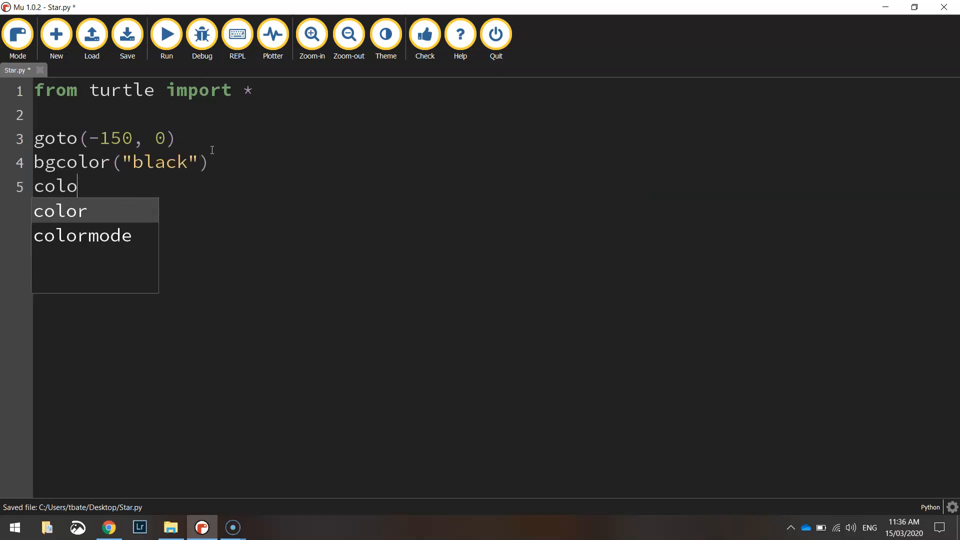
pyautogui.write('("yel')
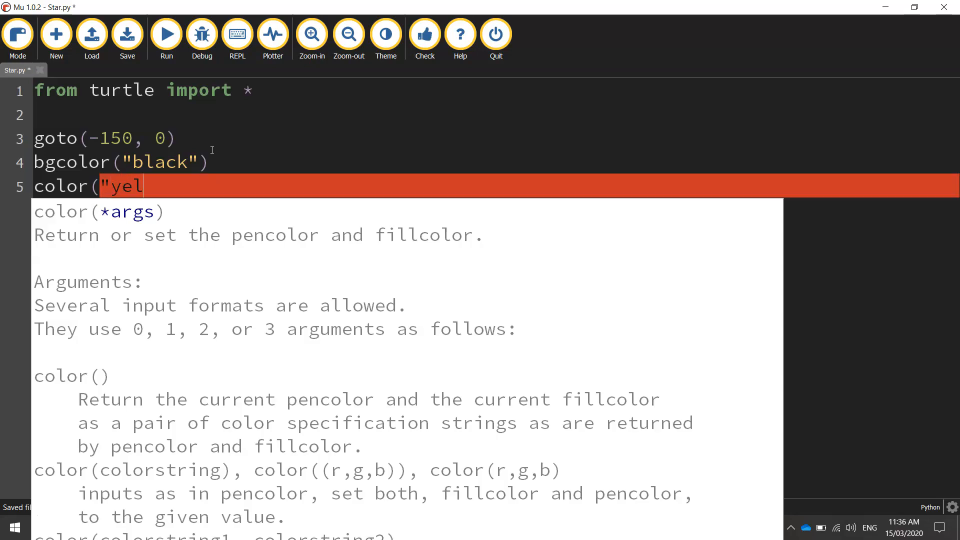
pyautogui.write('low")')
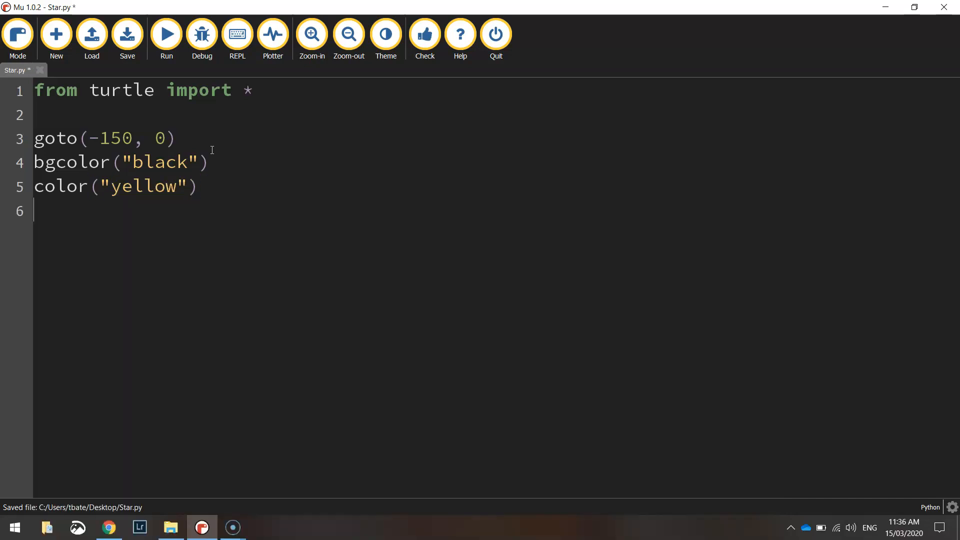
pyautogui.write('speed(1')
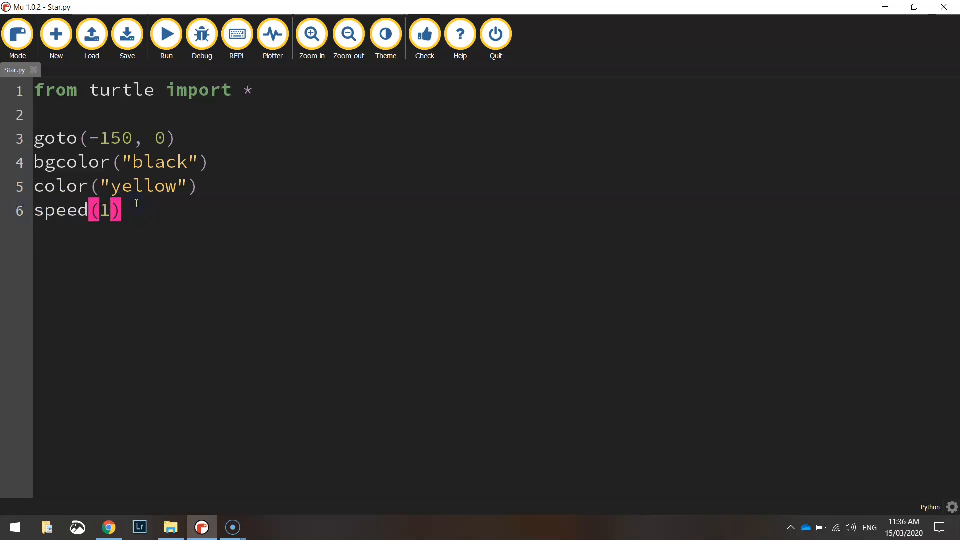
pyautogui.press('Enter')
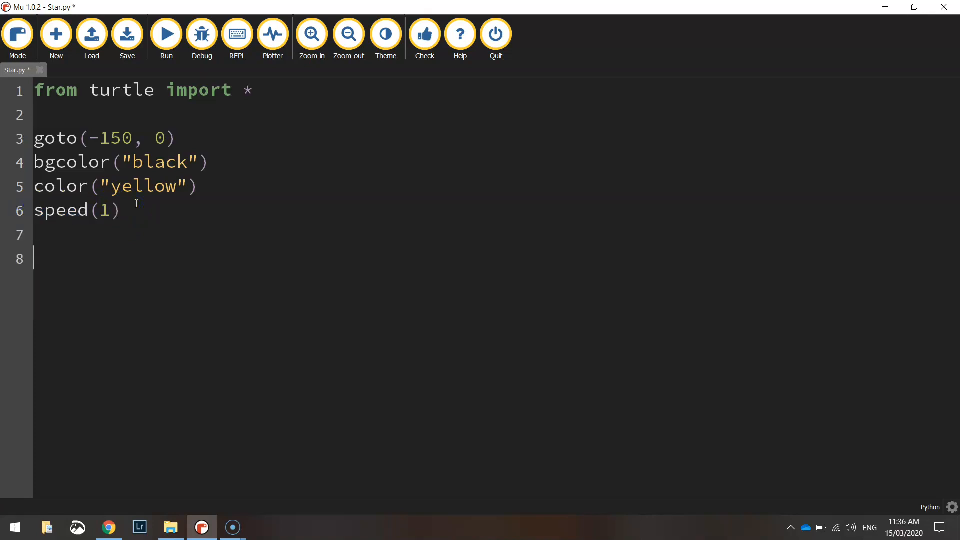
pyautogui.click(127, 34)
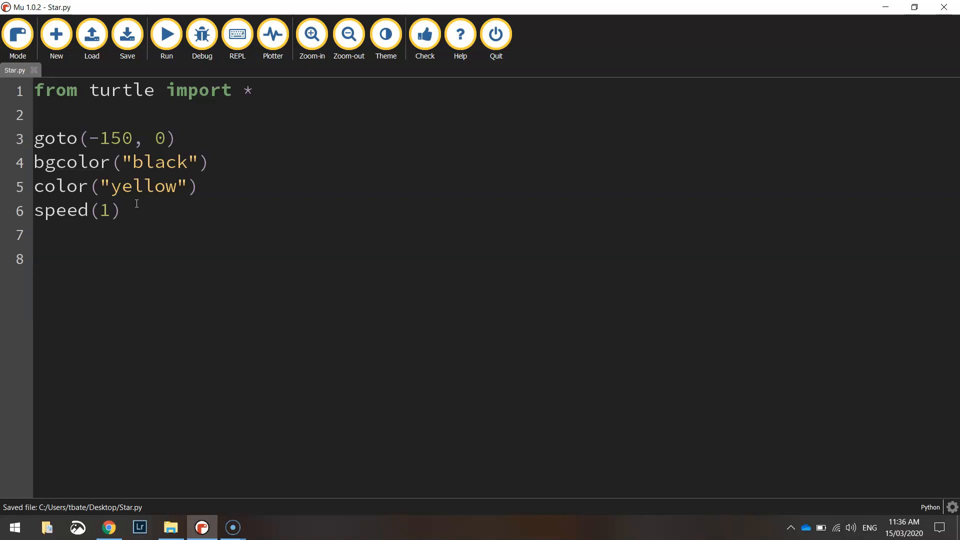
# Add begin_fill() and initialise the counter with points = 1.
pyautogui.write('begin_fill(')
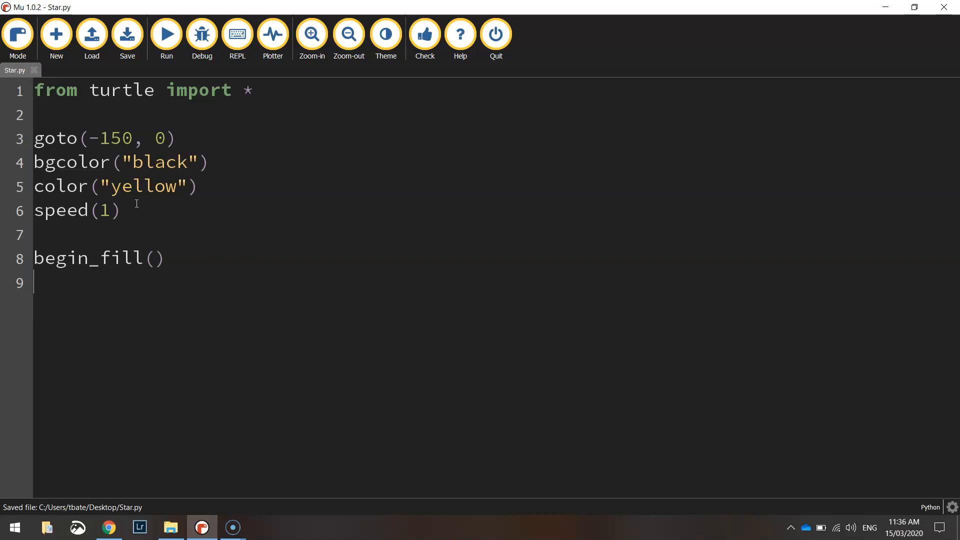
pyautogui.write('tur')
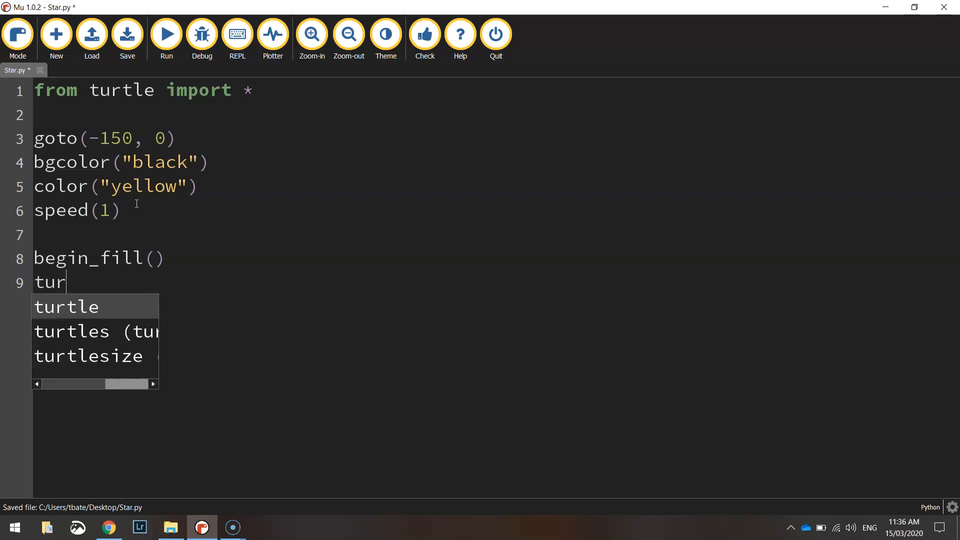
pyautogui.press('Escape')
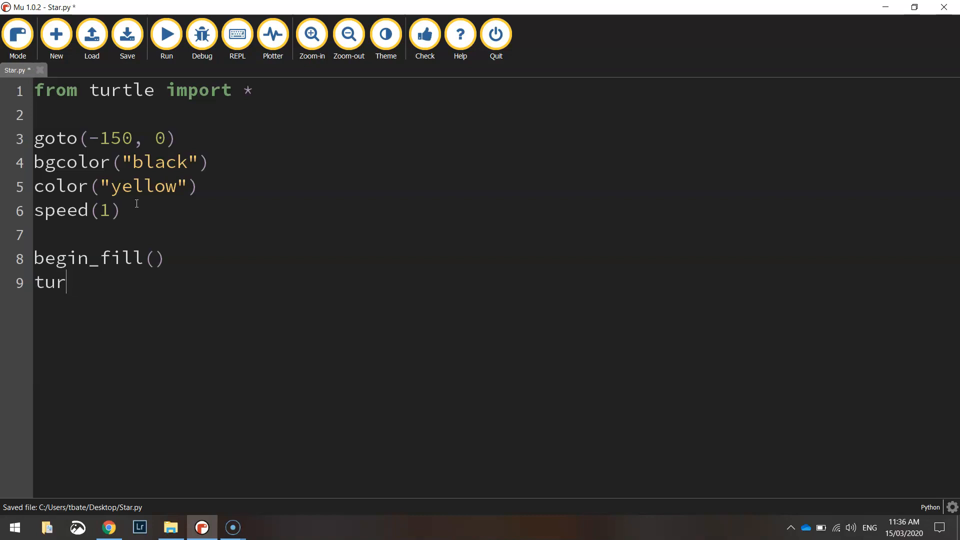
pyautogui.write('points')
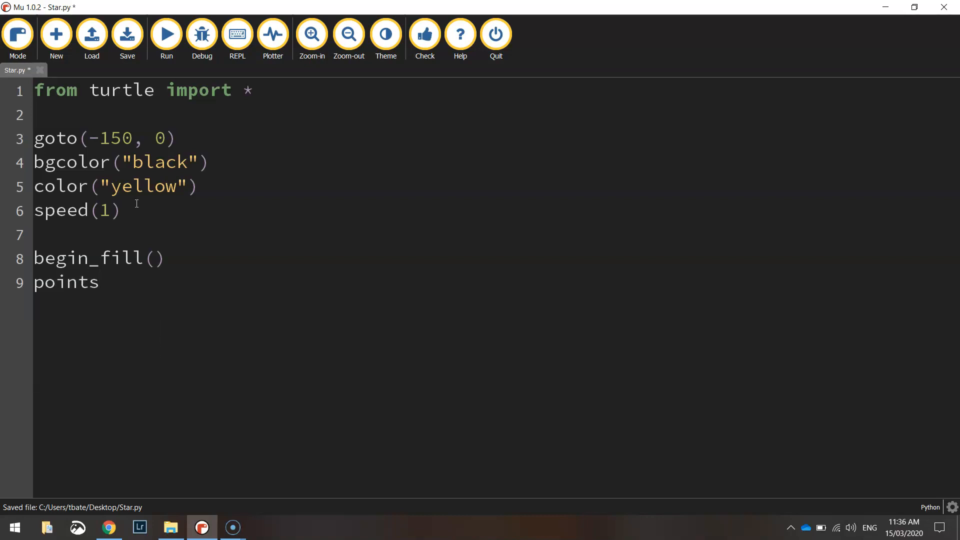
pyautogui.write('= 1')
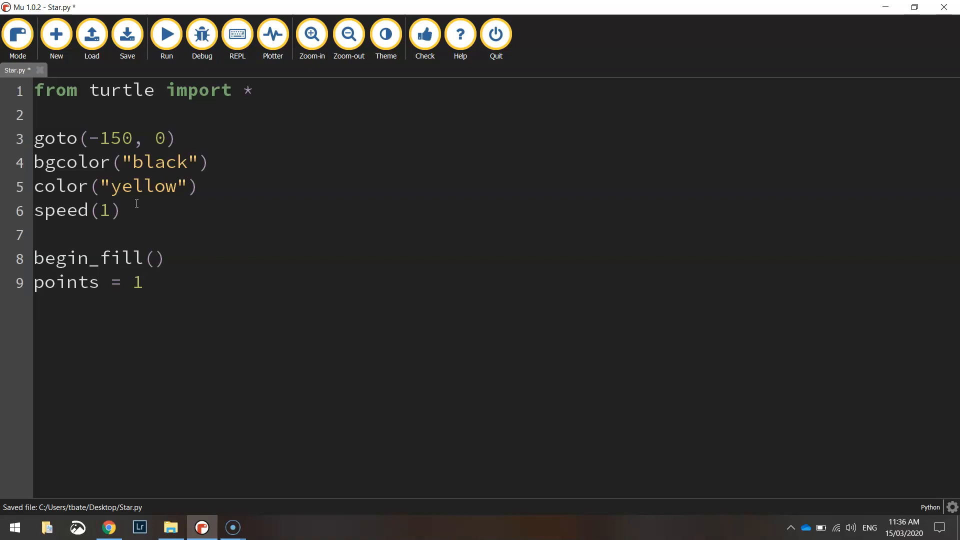
pyautogui.press('enter')
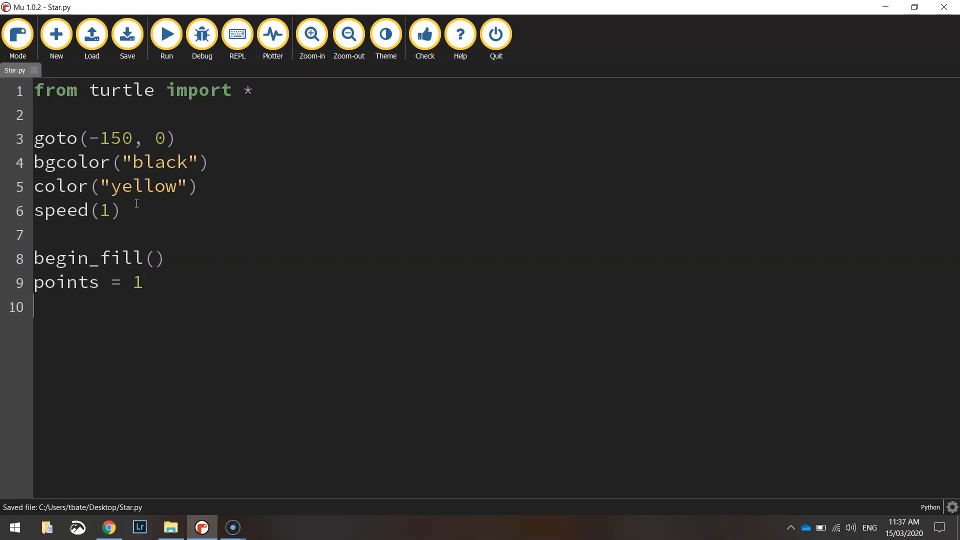
# Write a 'while points < 5:' loop whose body runs forward(250) and left(145).
pyautogui.write('while')
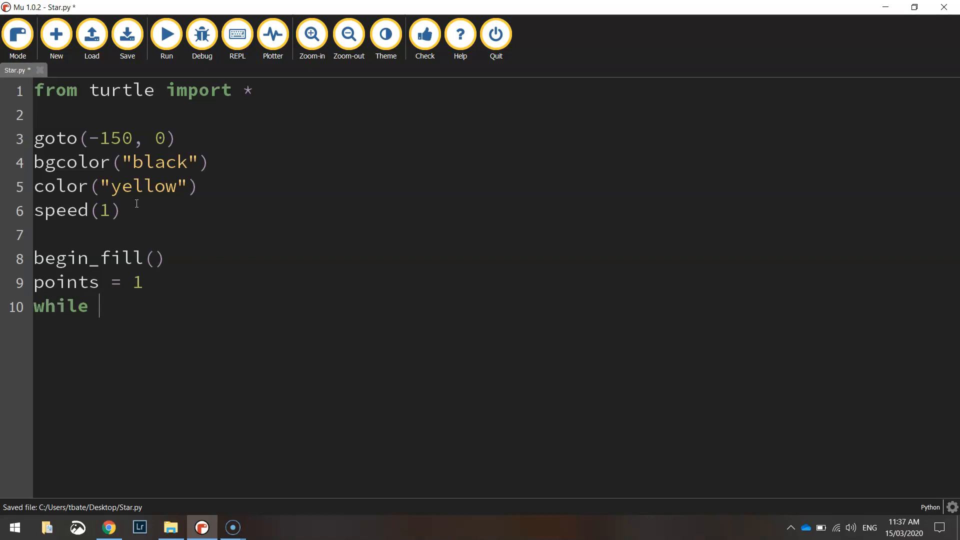
pyautogui.write('points <')
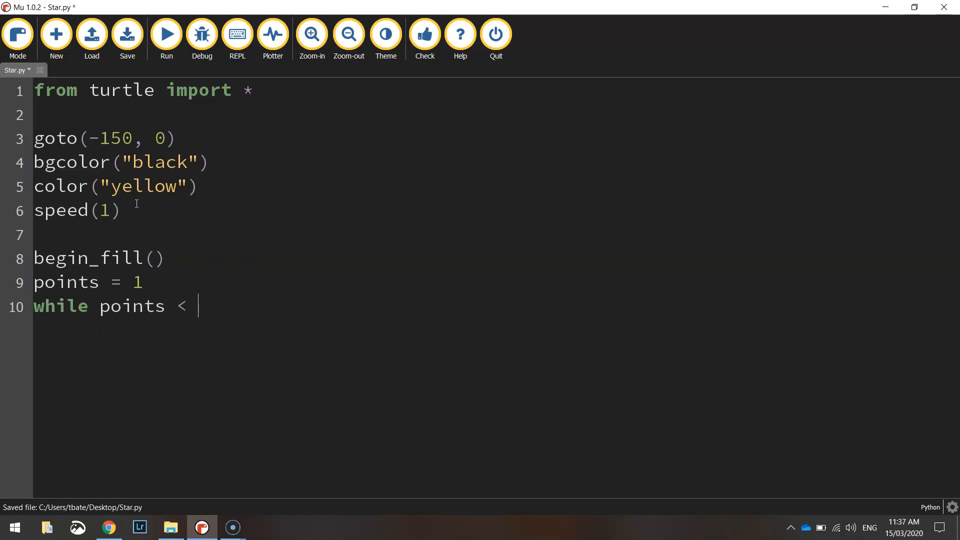
pyautogui.write('5:')
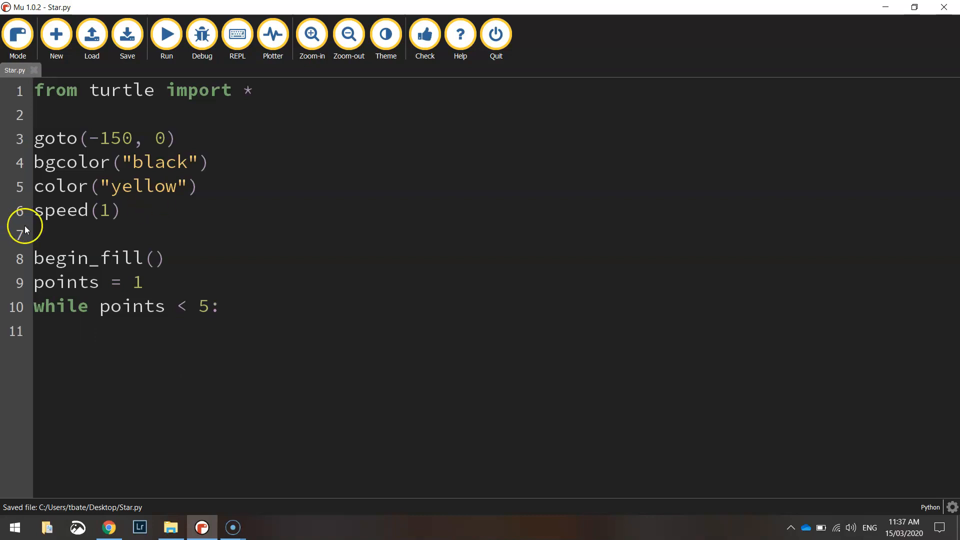
pyautogui.click(82, 335)
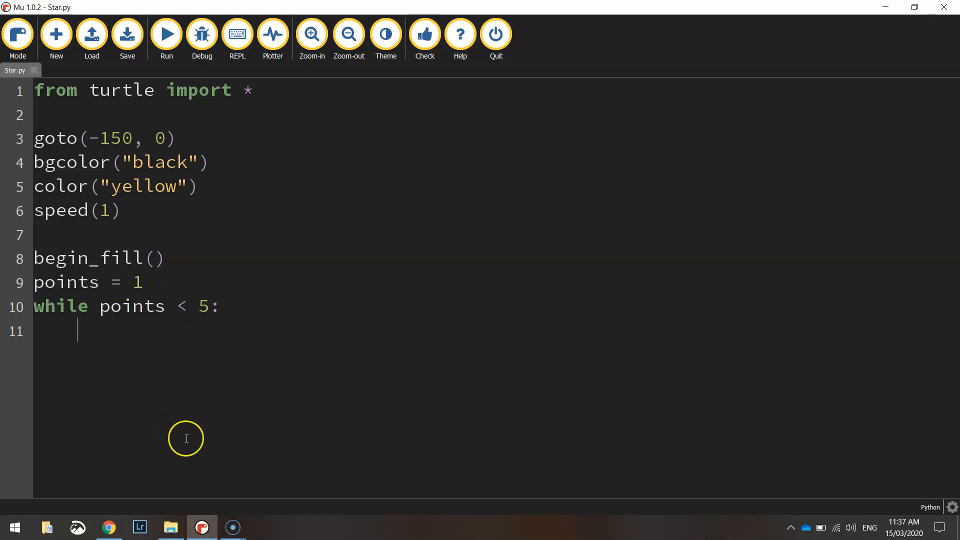
pyautogui.write('forwa')
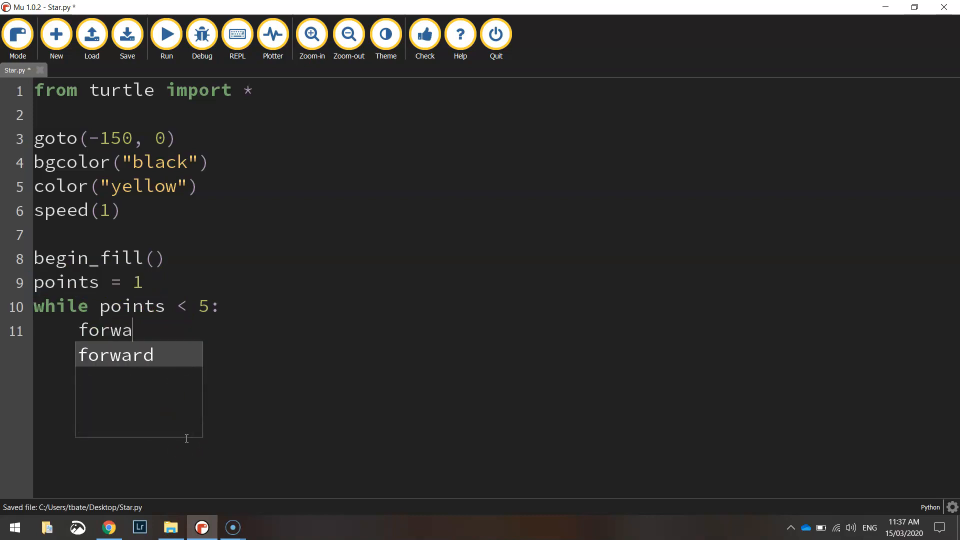
pyautogui.write('rd(250')
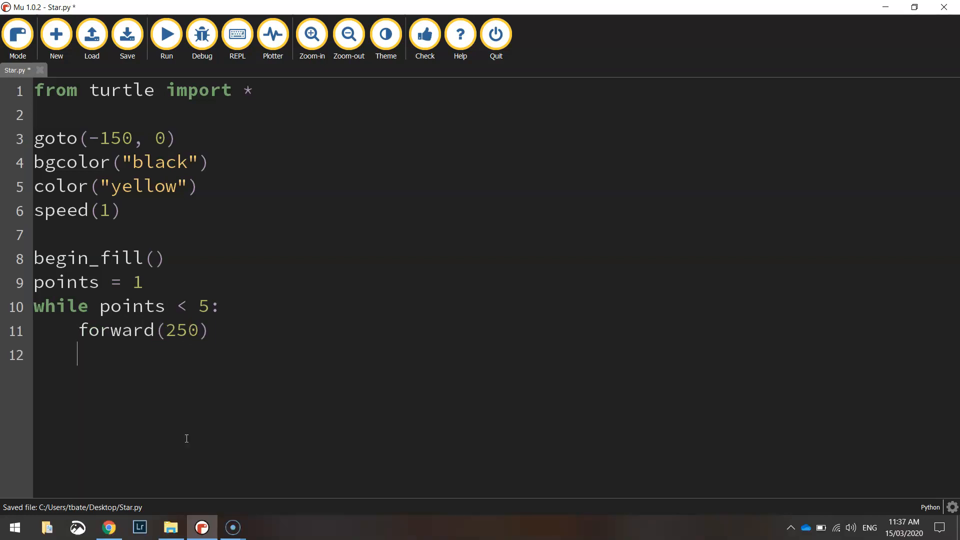
pyautogui.write('left')
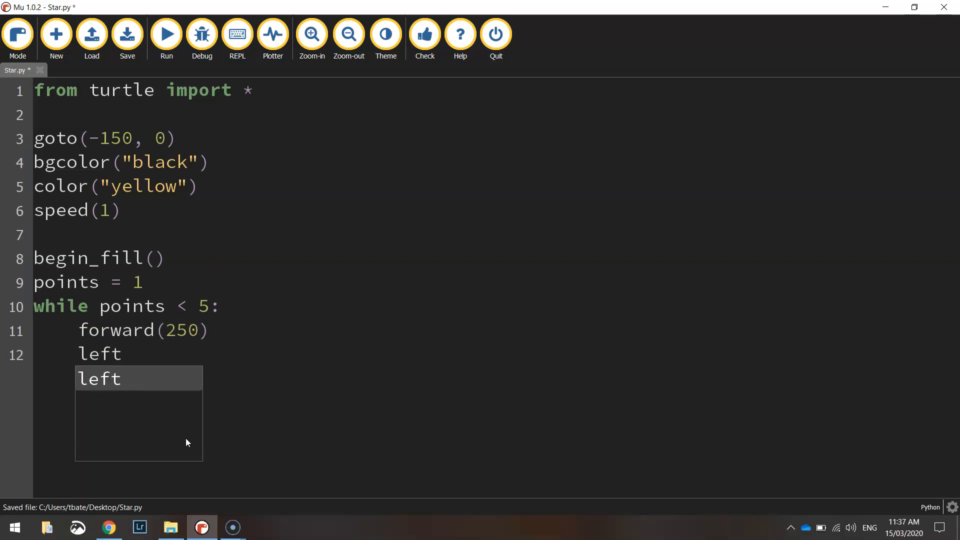
pyautogui.write('(145)')
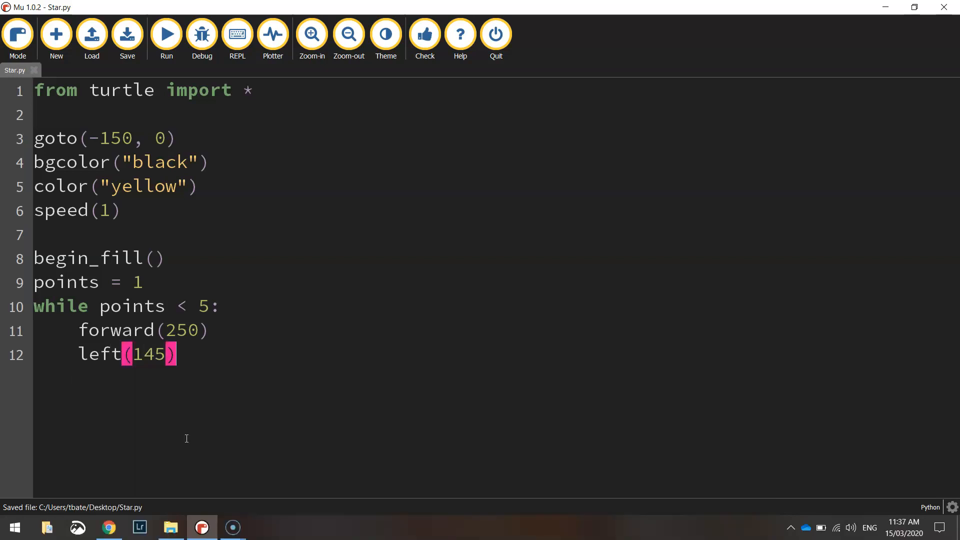
pyautogui.moveTo(101, 330); pyautogui.dragTo(174, 354)
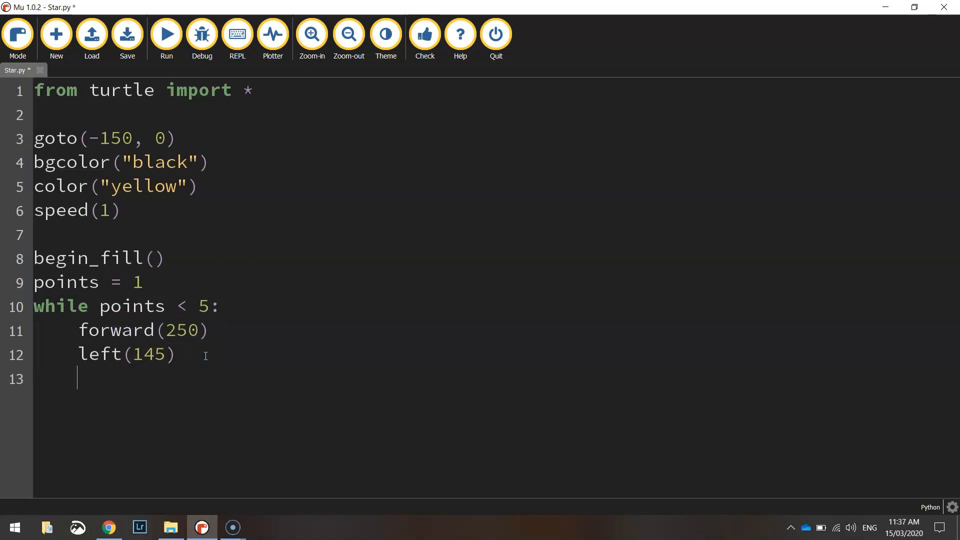
# End the loop body with points = points + 1 so the counter increments each pass.
pyautogui.write('points')
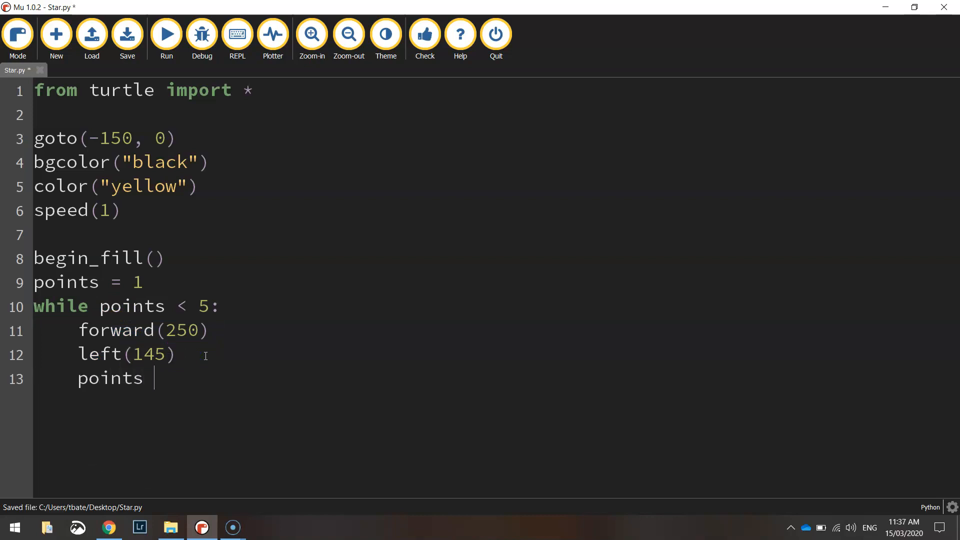
pyautogui.write('= points +')
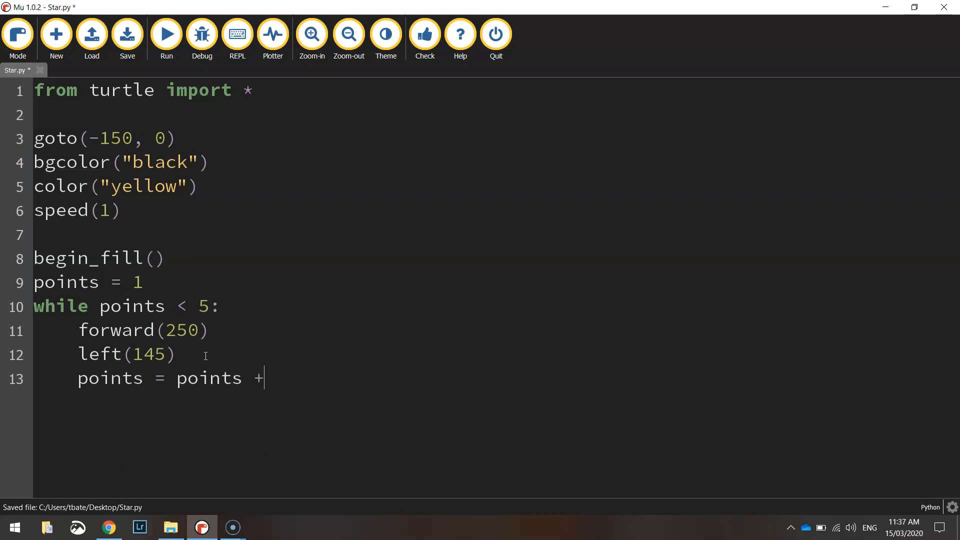
pyautogui.write('1')
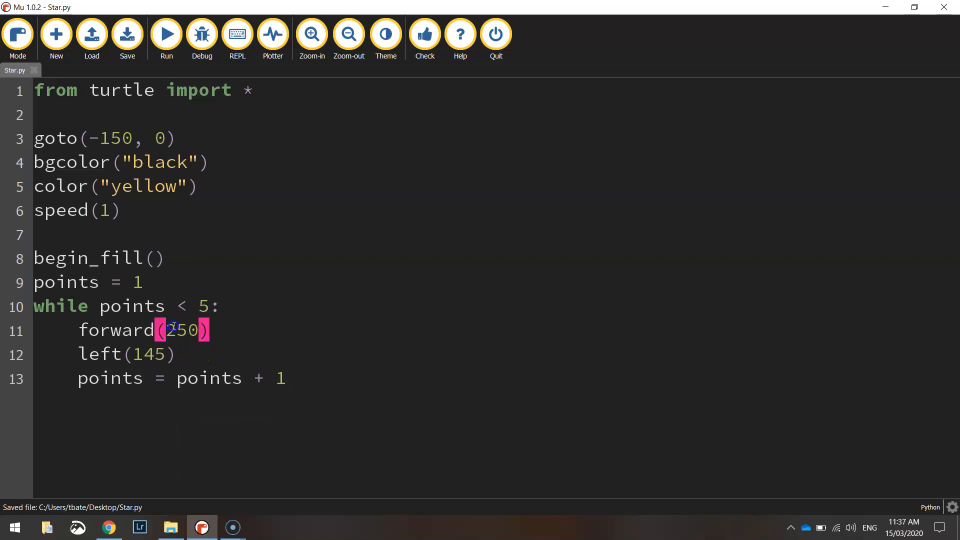
# Highlight the 250 distance, the points = 1 line and the loop body while explaining them.
pyautogui.doubleClick(181, 330)
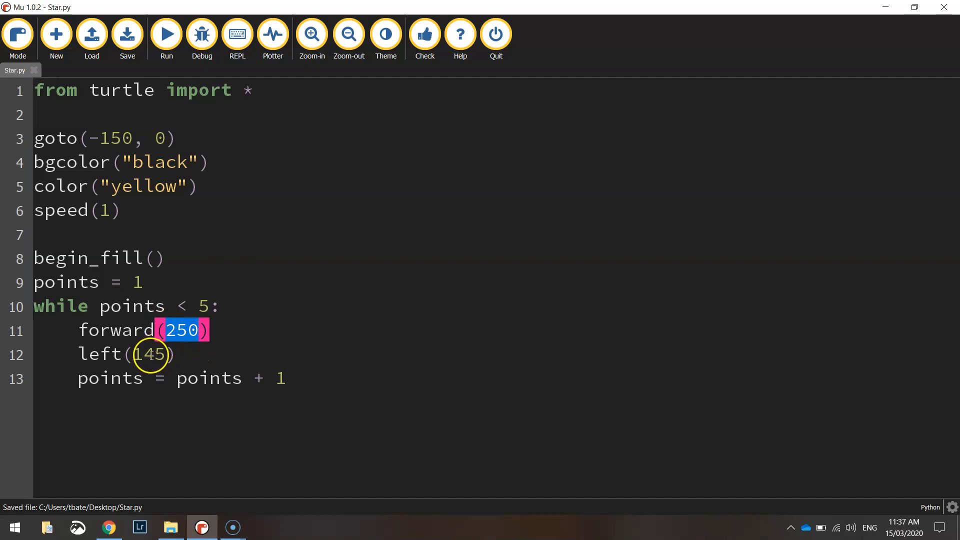
pyautogui.tripleClick(181, 378)
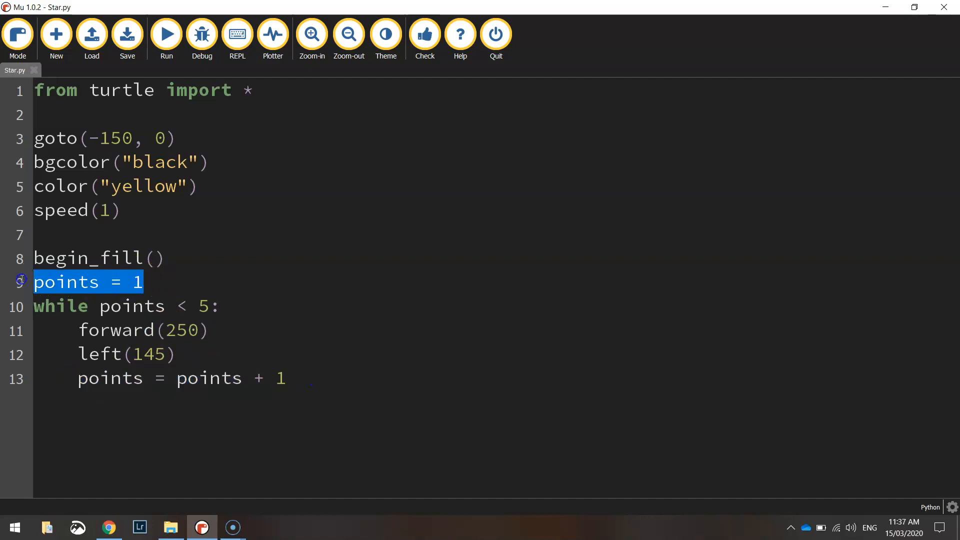
pyautogui.doubleClick(92, 330)
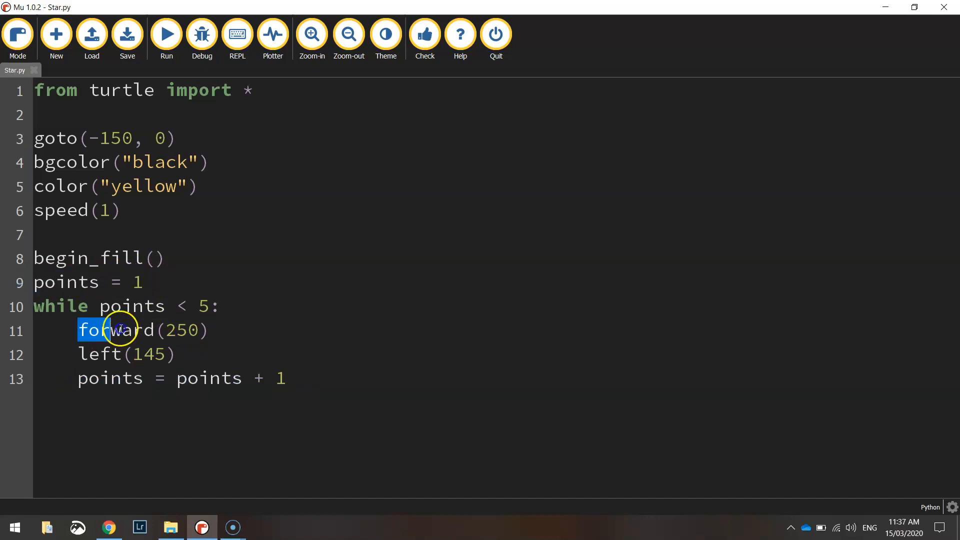
pyautogui.moveTo(110, 330); pyautogui.dragTo(285, 378)
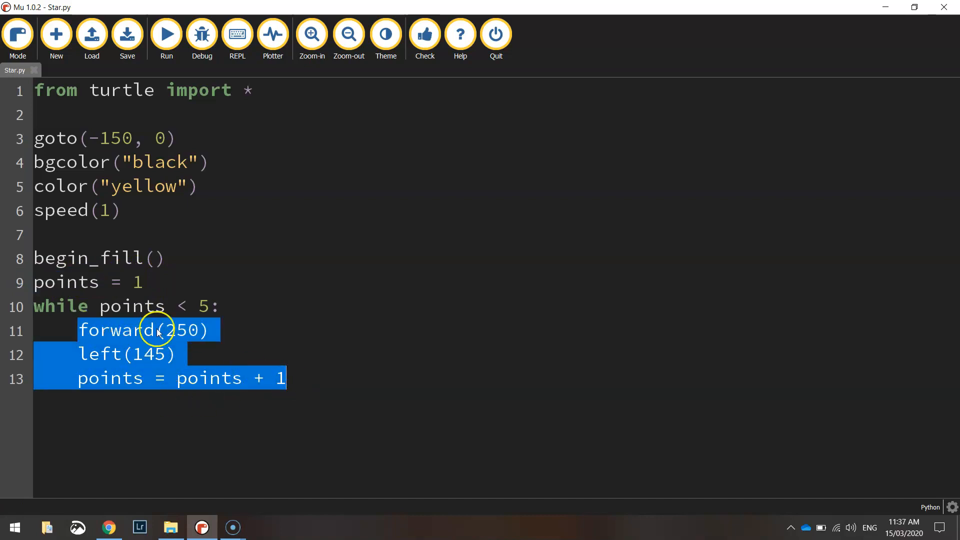
pyautogui.moveTo(202, 306)
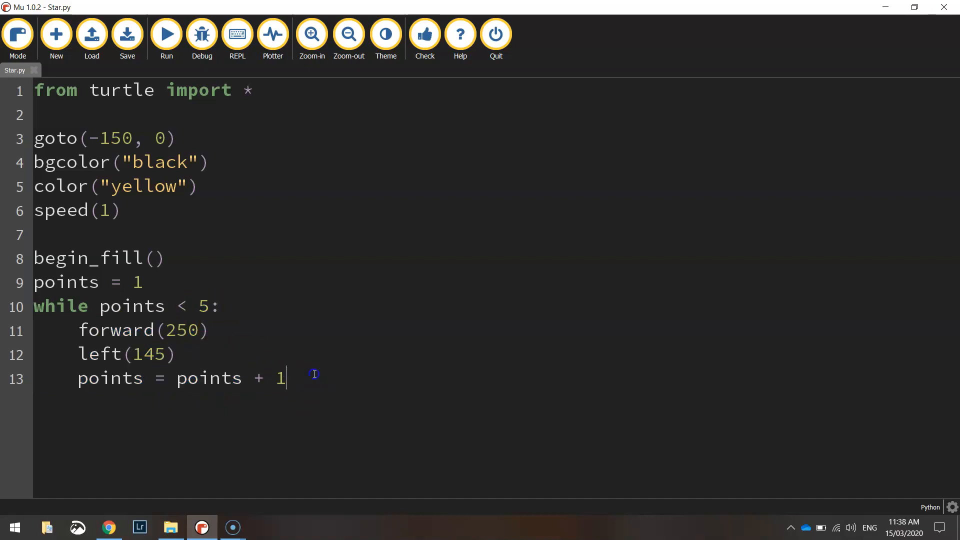
# After the loop add an unindented end_fill() and finish the script with hideturtle().
pyautogui.press('Enter')
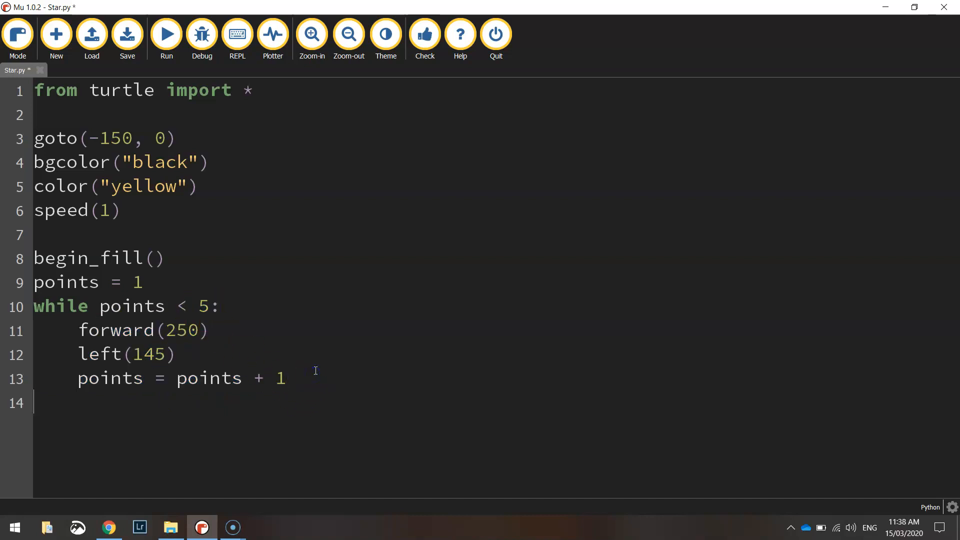
pyautogui.write('end_fill(')
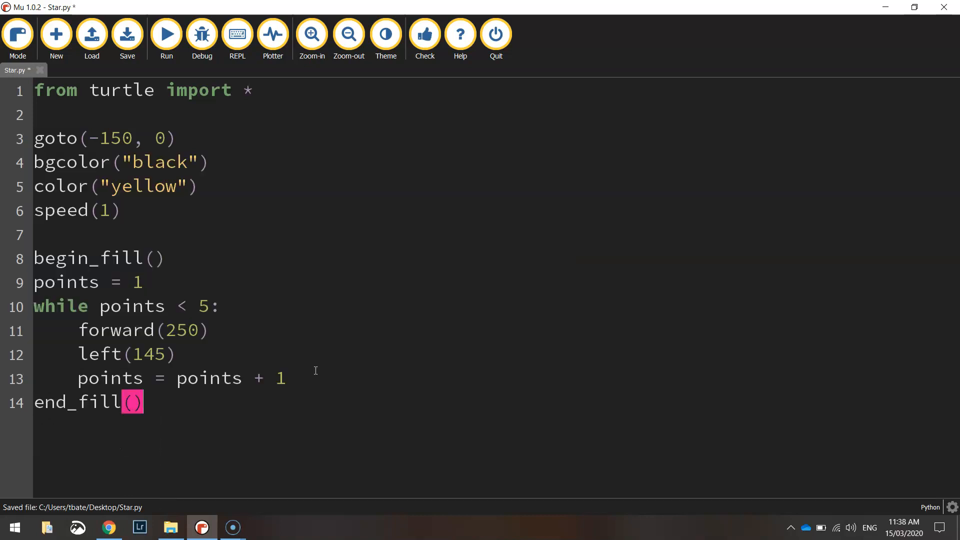
pyautogui.write('h')
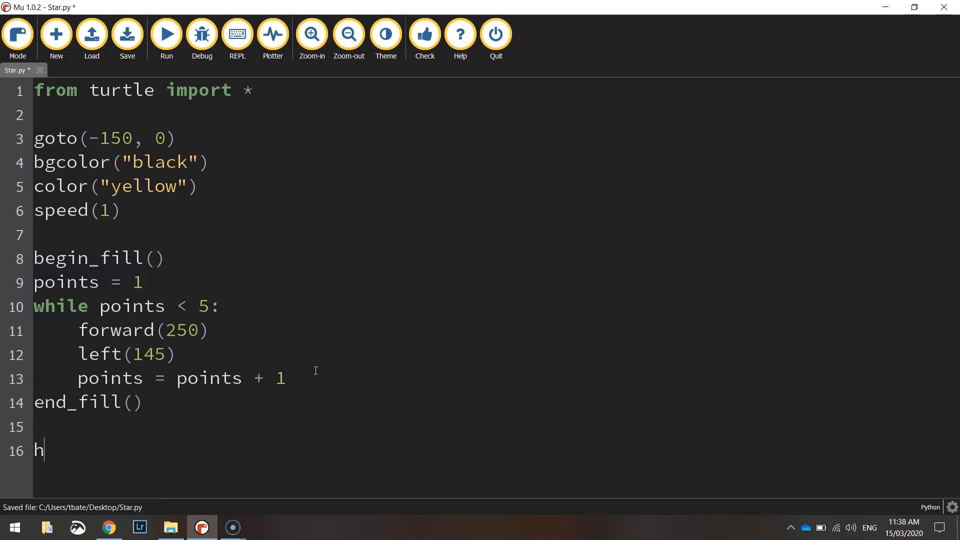
pyautogui.write('ideturtle()')
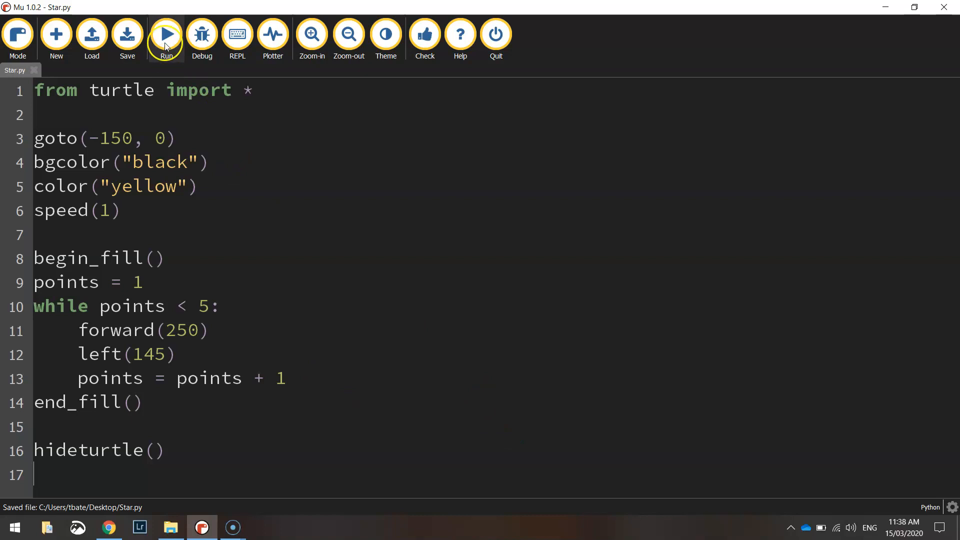
# Run the script to draw the yellow star, change speed(1) to speed(0), and close the Turtle Graphics window.
pyautogui.click(166, 34)
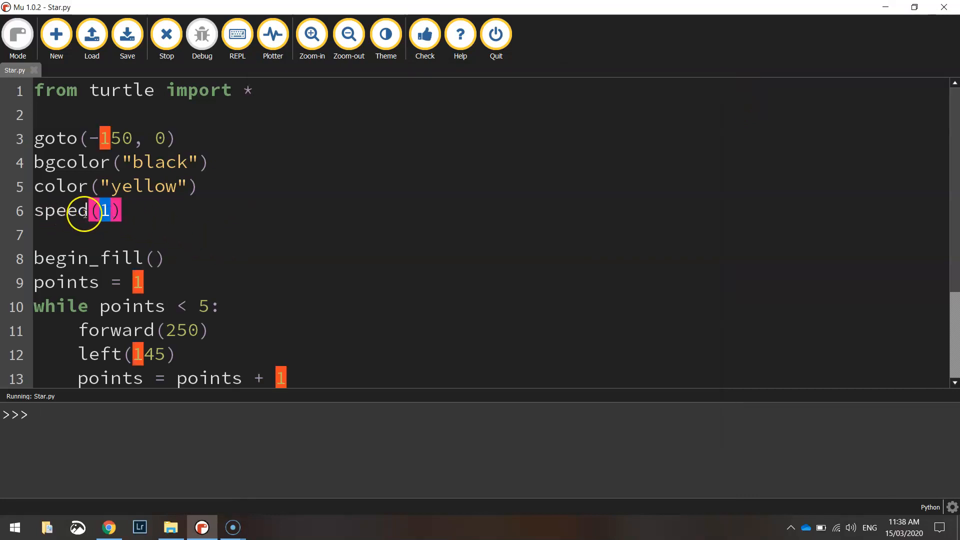
pyautogui.write('0')
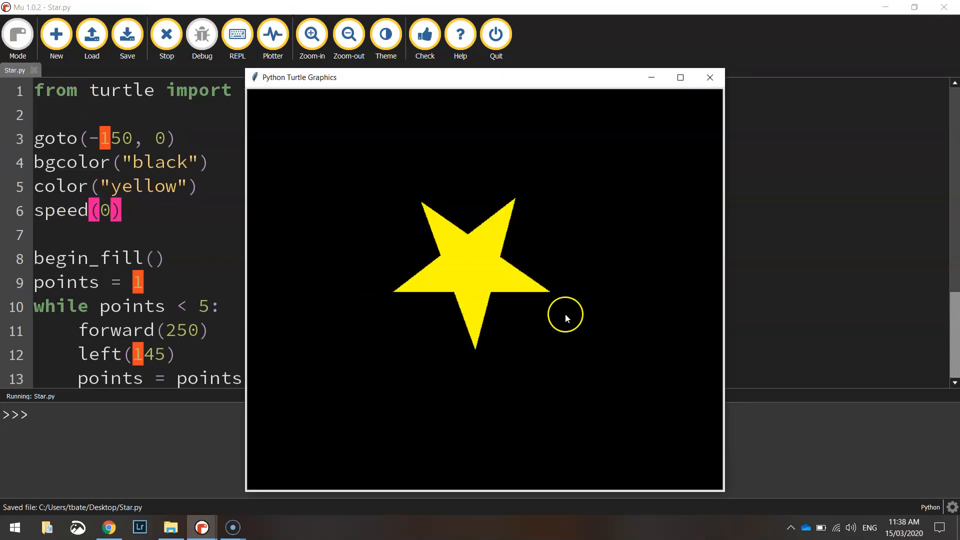
pyautogui.moveTo(666, 430)
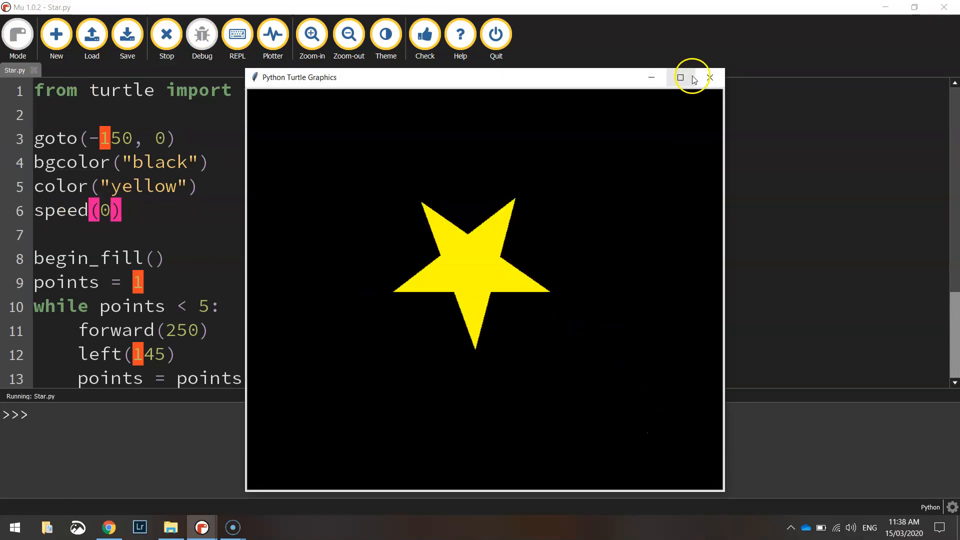
pyautogui.click(710, 77)
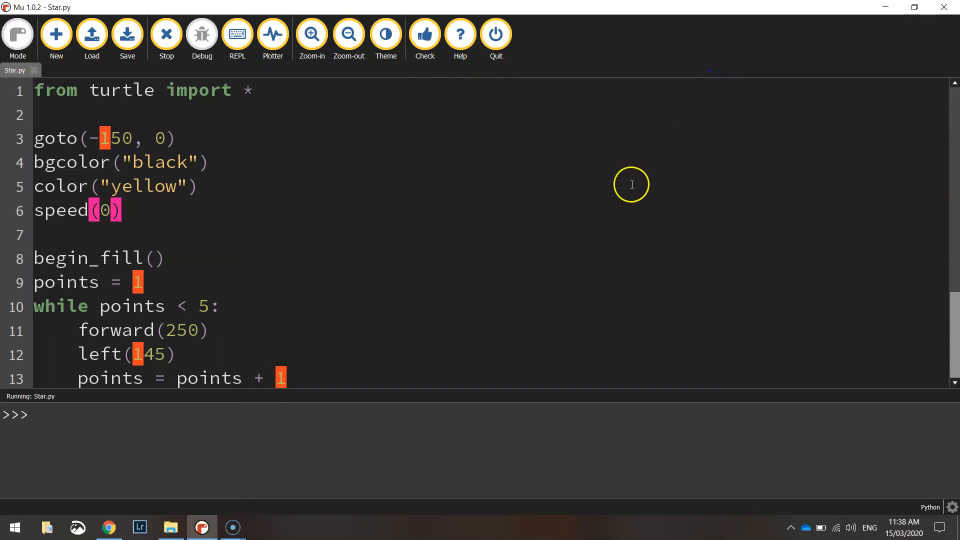
pyautogui.moveTo(25, 467)
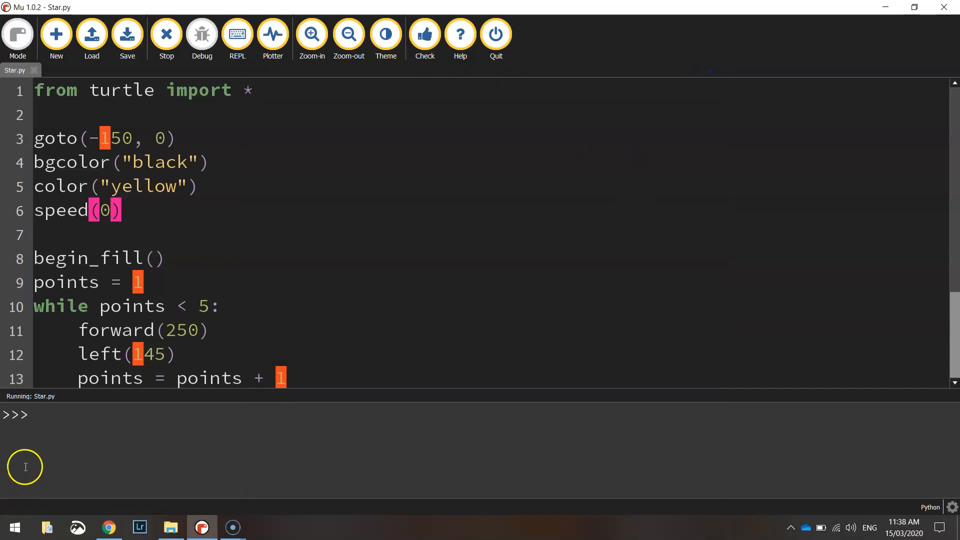